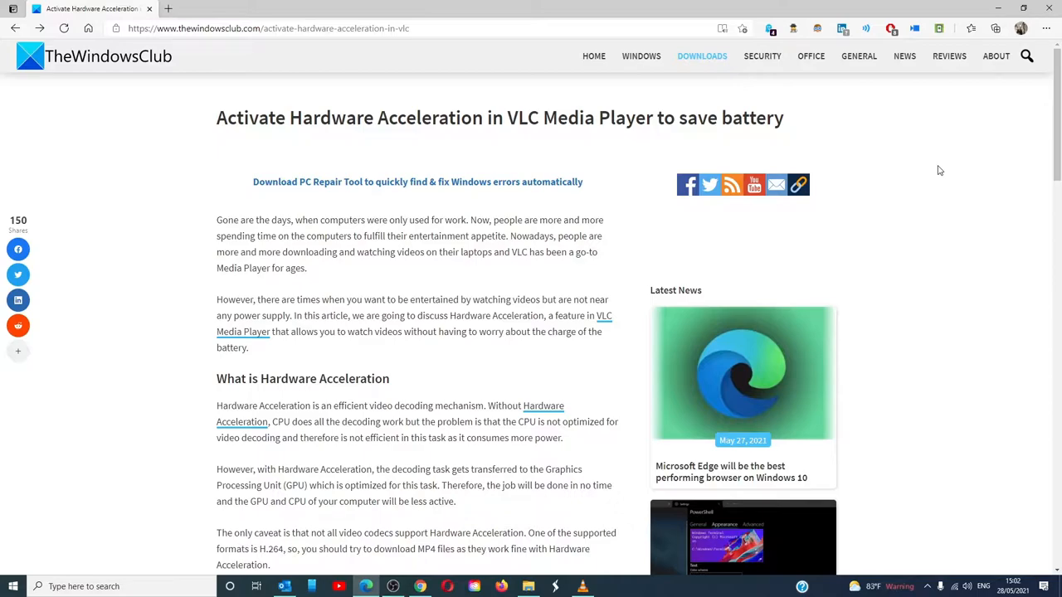
Step: Switch from the Edge article to VLC and bring up Simple Preferences via Tools > Preferences
left_click(585, 588)
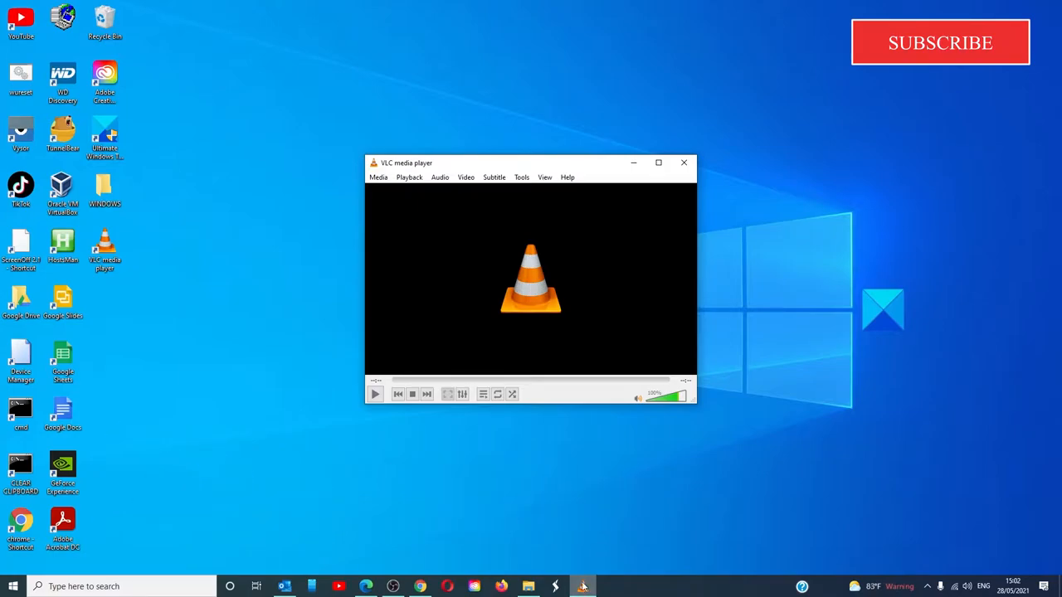
left_click(521, 176)
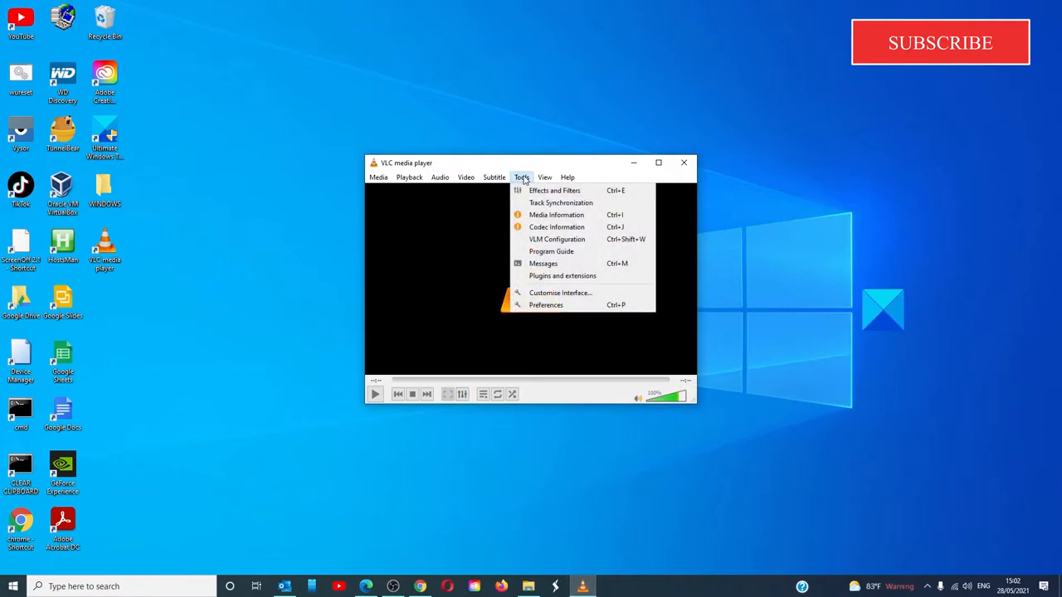
left_click(546, 305)
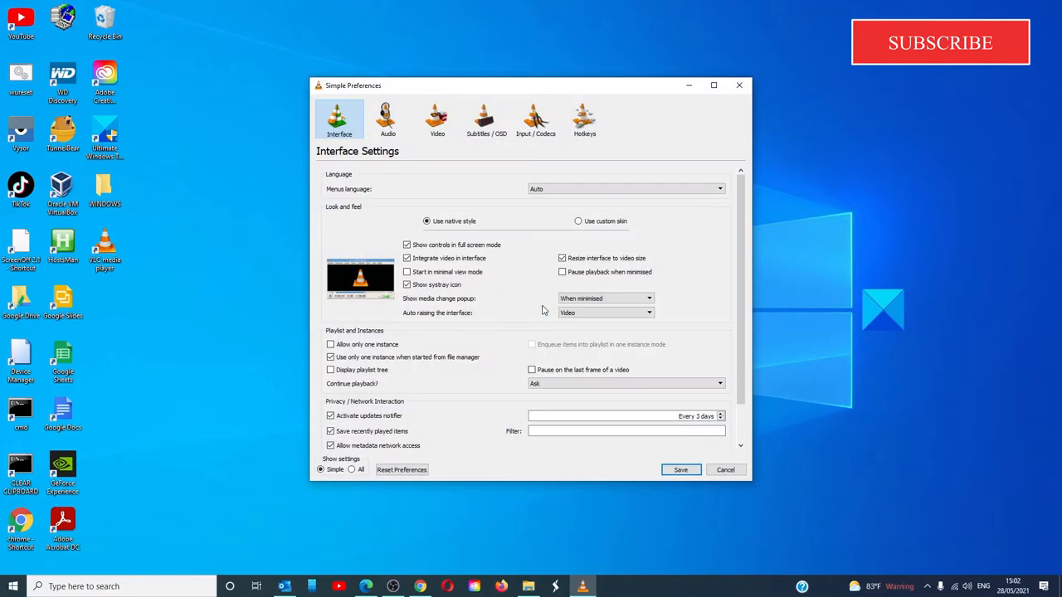
mouse_move(995, 75)
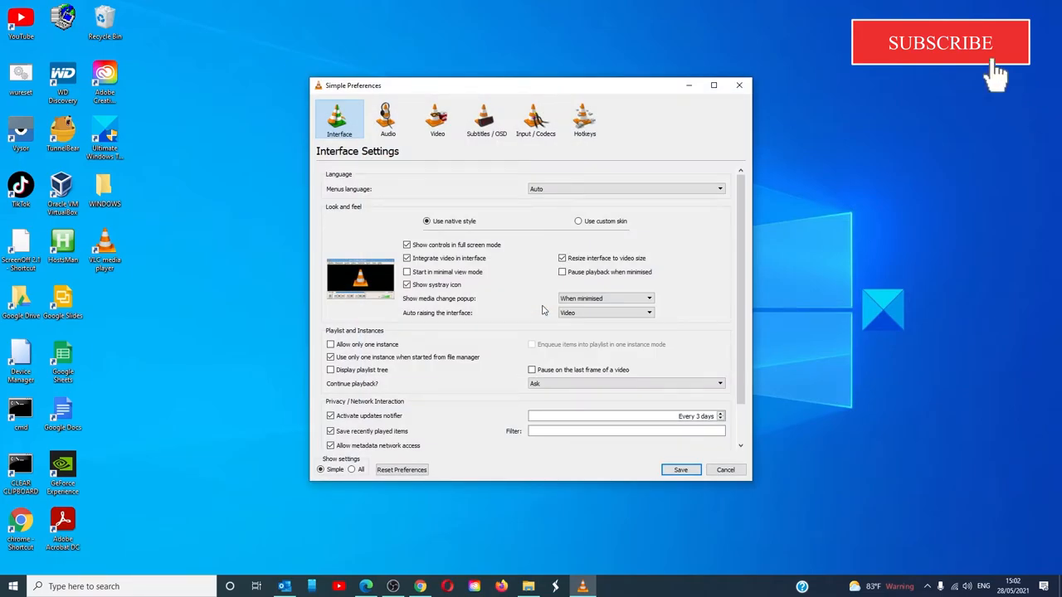
mouse_move(531, 159)
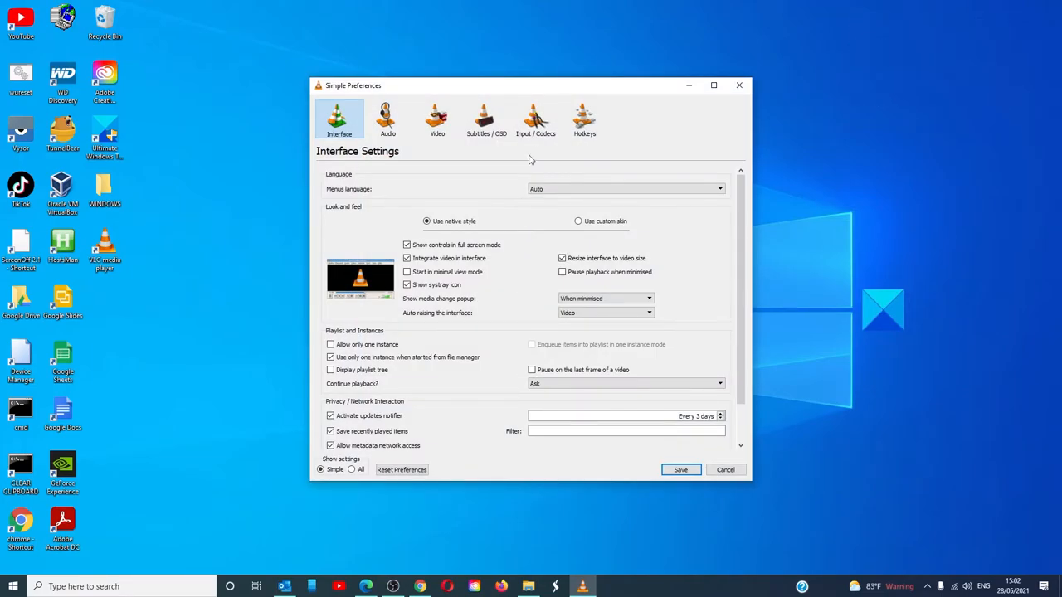
Step: In Input / Codecs settings, choose Automatic for Hardware-accelerated decoding
left_click(534, 119)
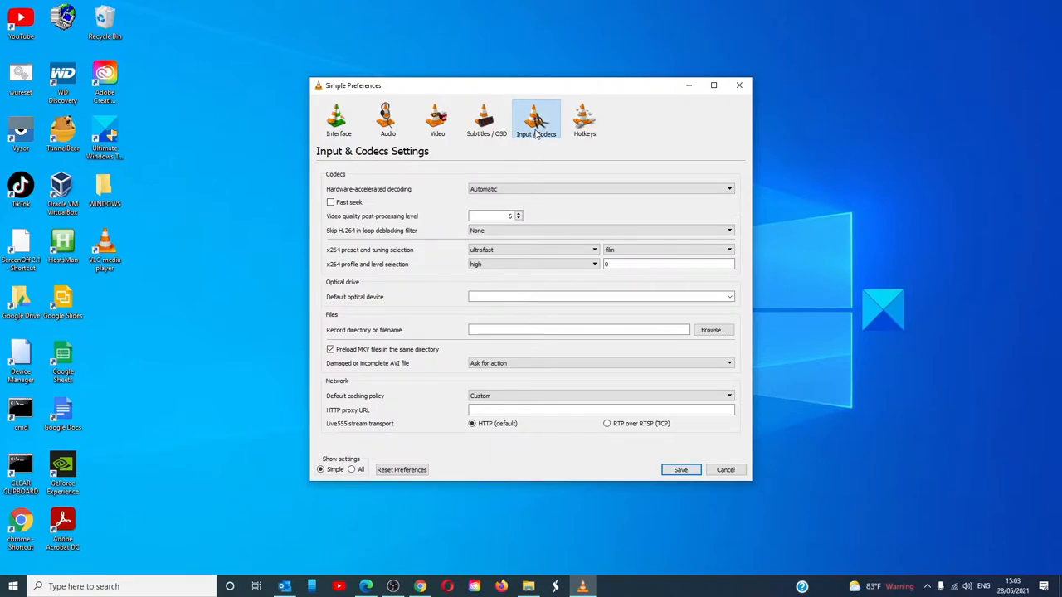
mouse_move(724, 202)
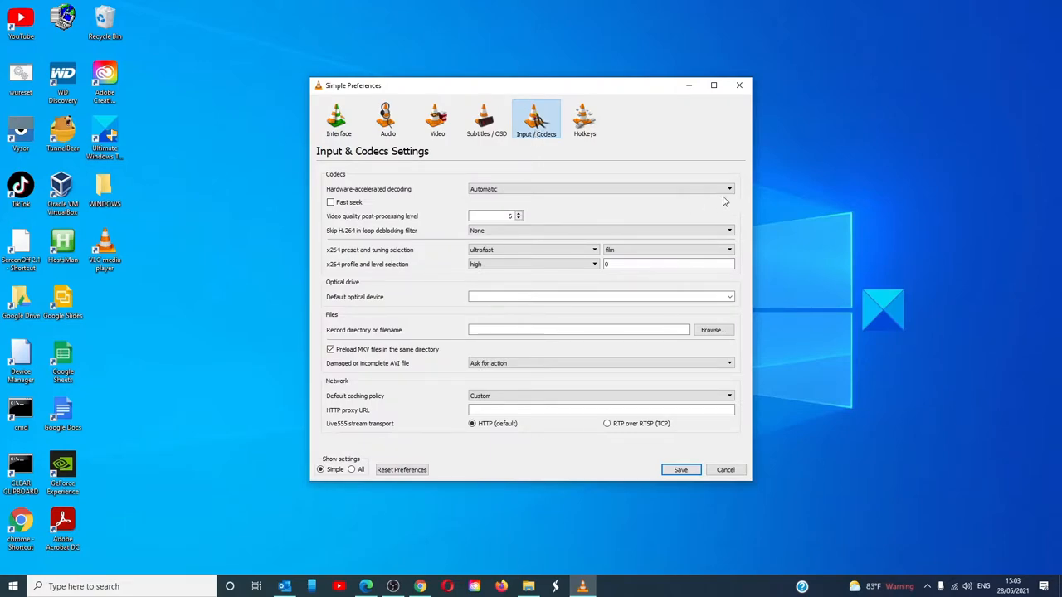
mouse_move(412, 192)
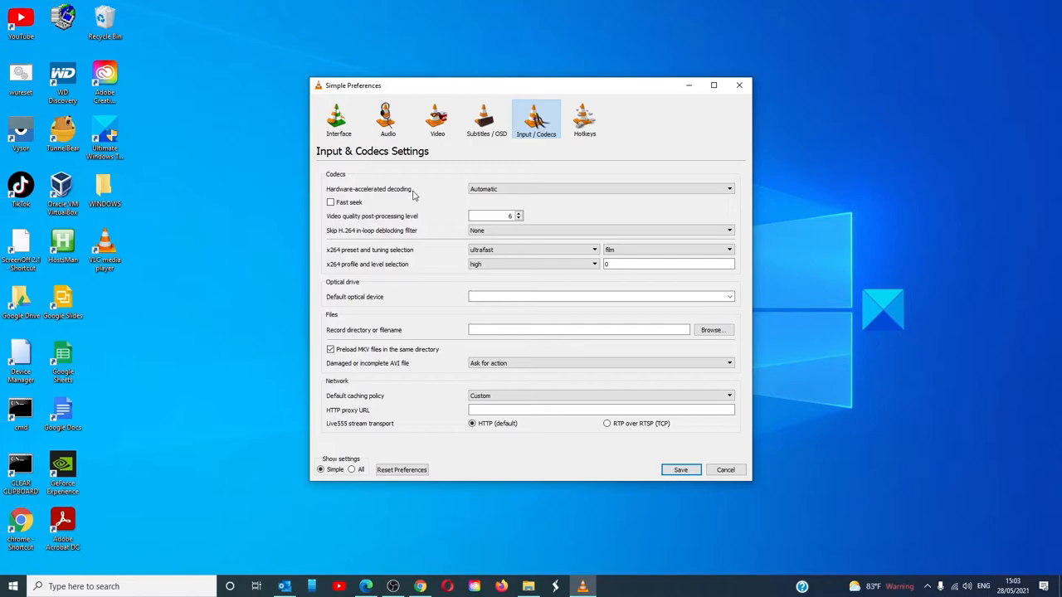
left_click(727, 189)
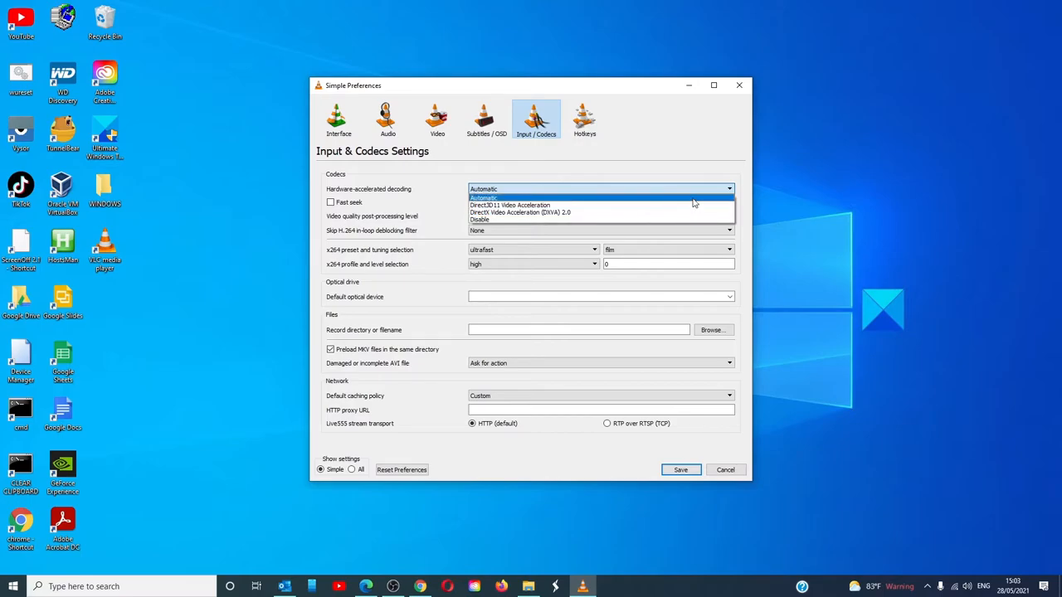
left_click(484, 198)
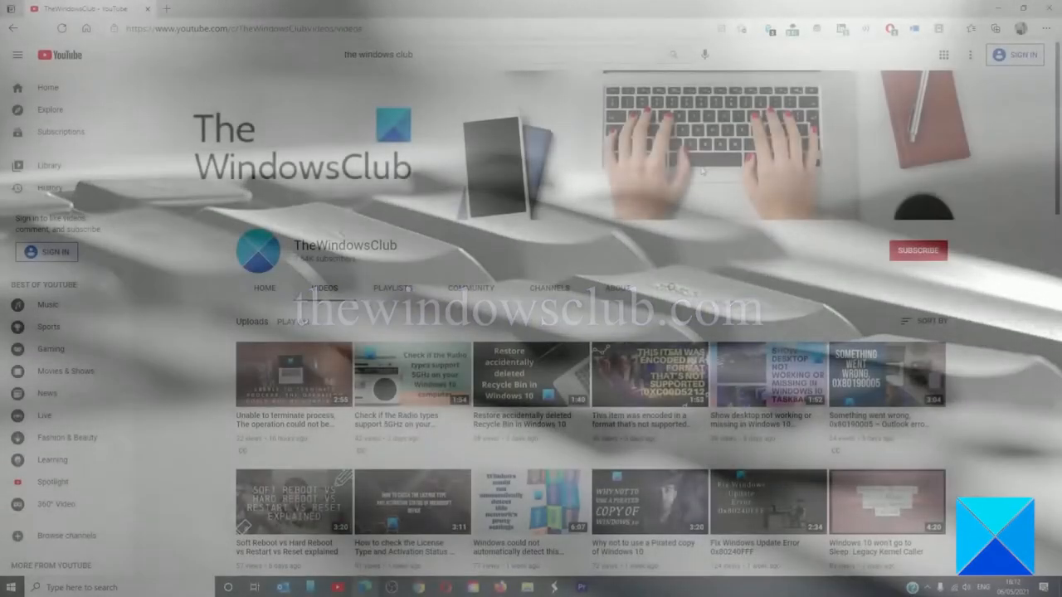
Step: Scroll down through TheWindowsClub channel's video listing on YouTube
scroll("down", 3)
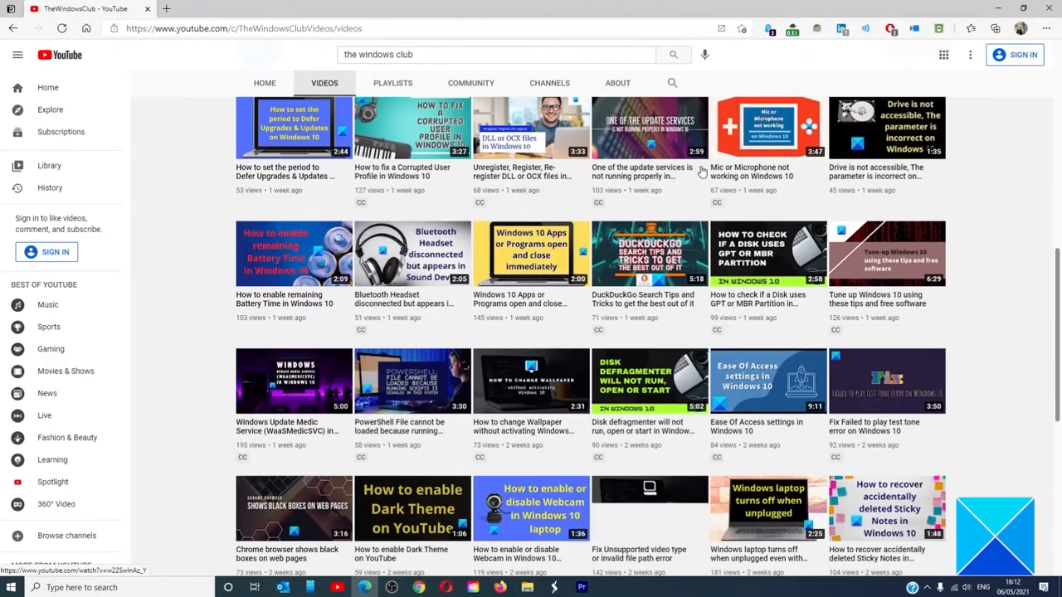
scroll("down", 3)
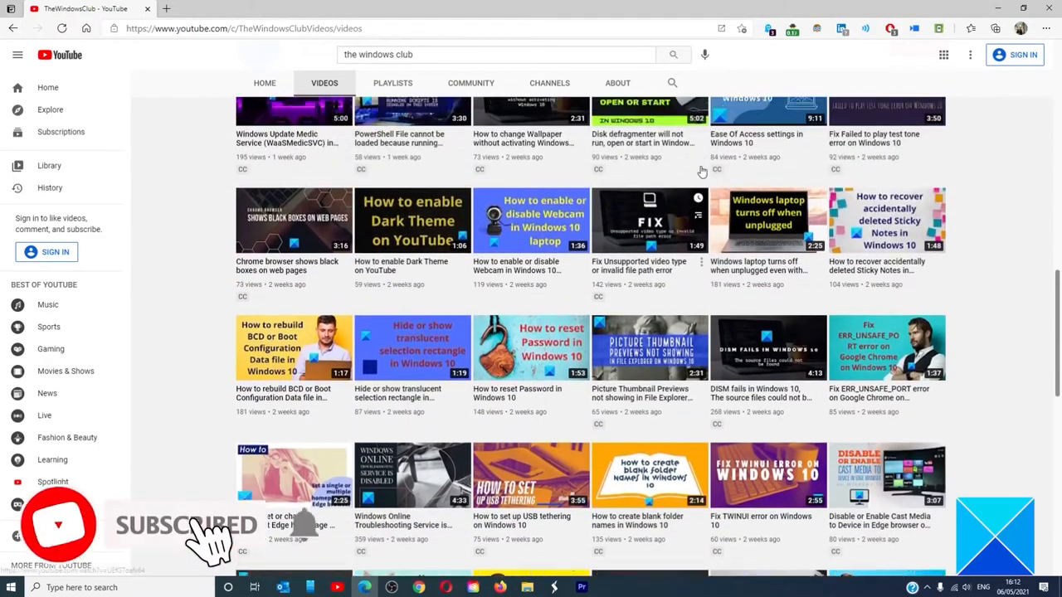